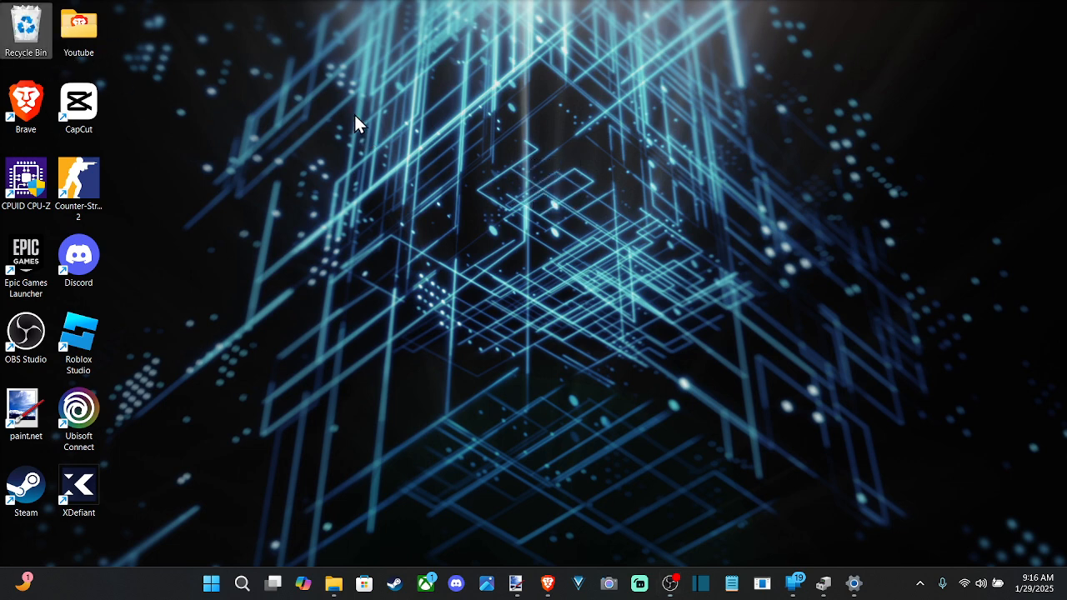
Search 'edit', reach the Balanced plan's Edit Plan Settings and its advanced power settings
left_click(242, 583)
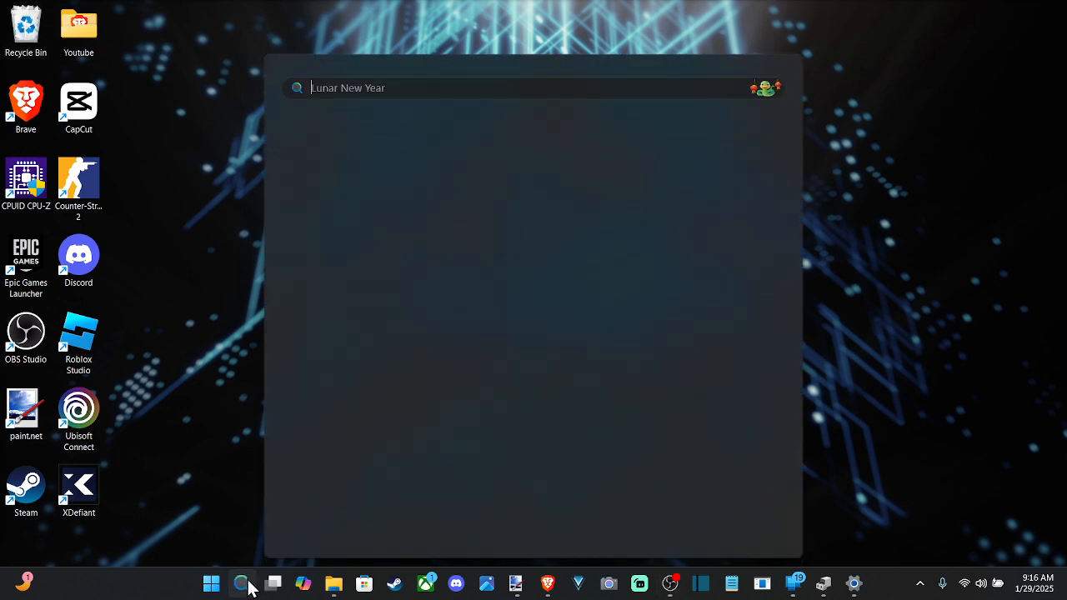
type("edit")
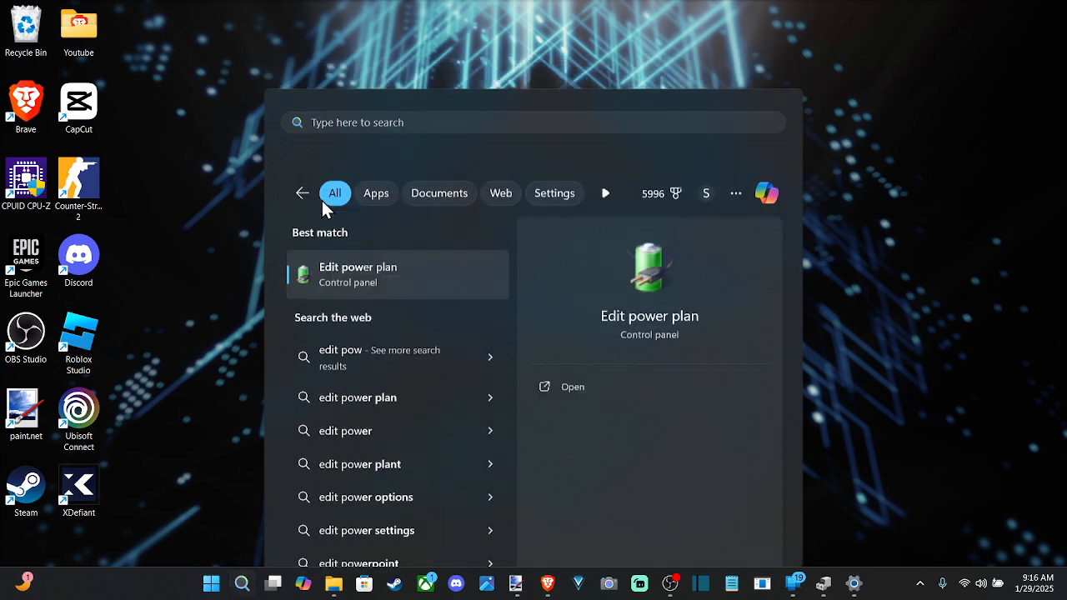
left_click(356, 273)
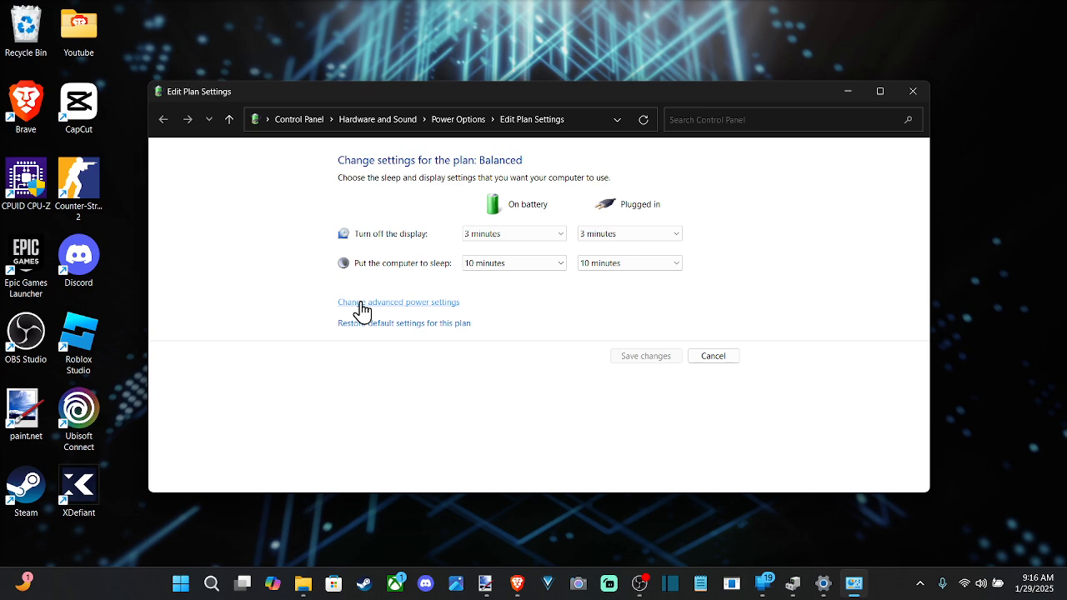
left_click(398, 302)
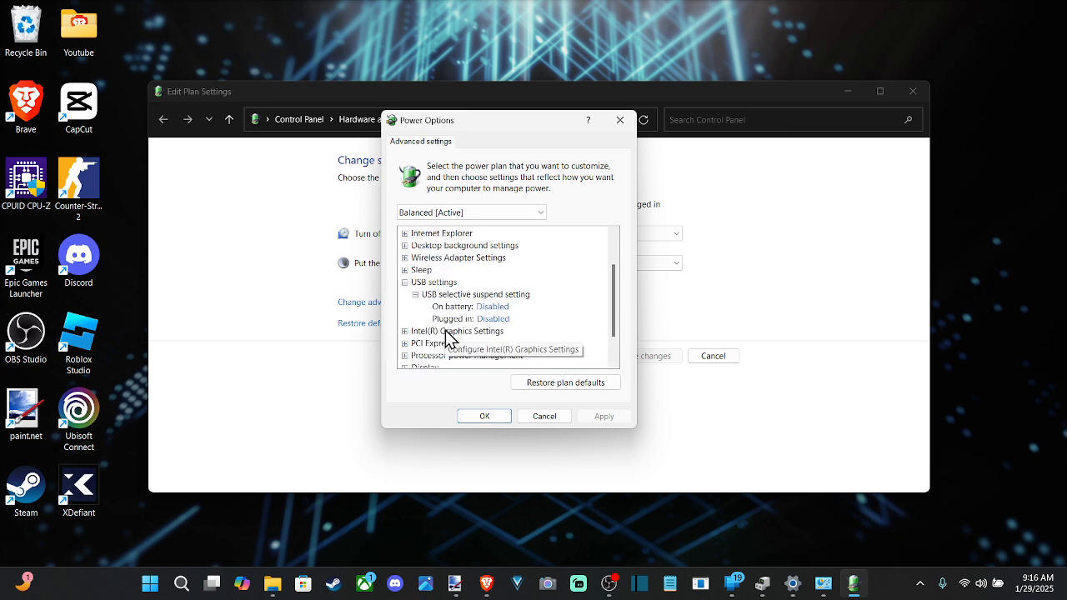
Confirm USB selective suspend is Disabled for both On battery and Plugged in
left_click(493, 318)
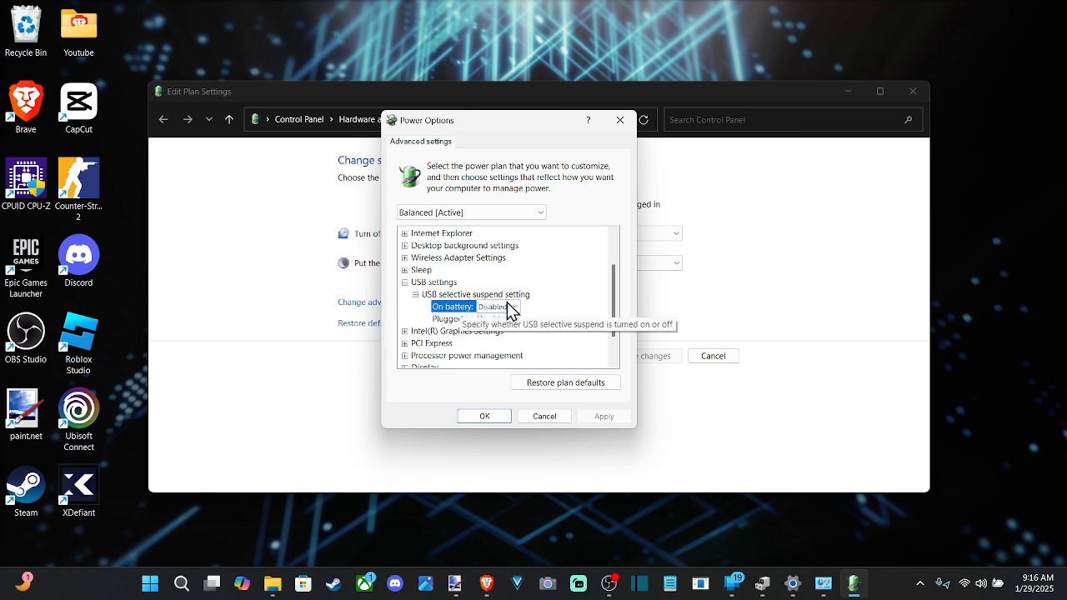
left_click(497, 307)
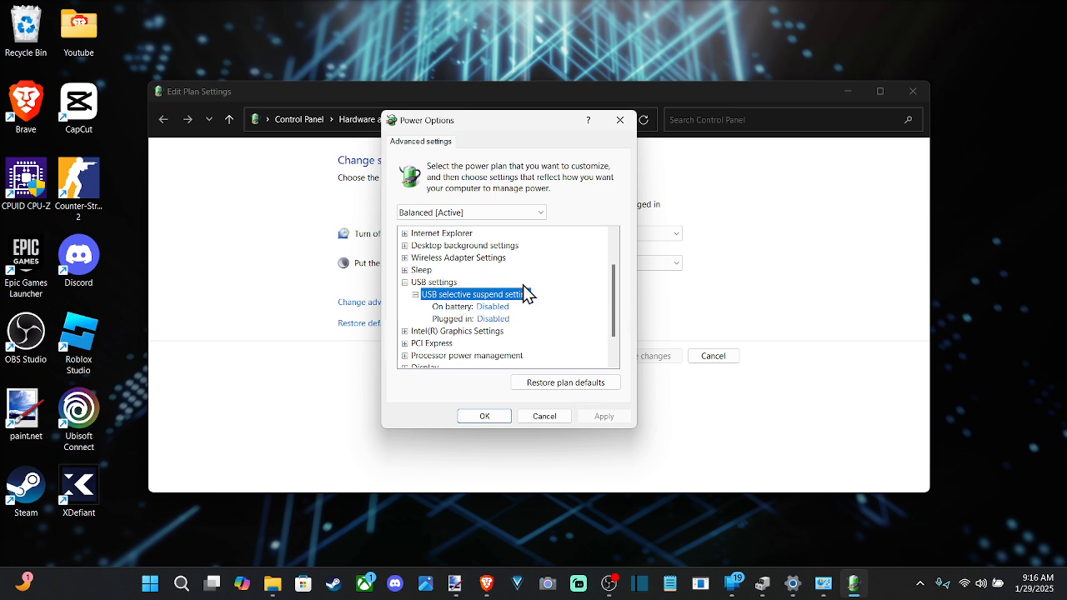
Reveal Processor power management: minimum processor state 5% and maximum 98% on battery and plugged in
scroll("down", 3)
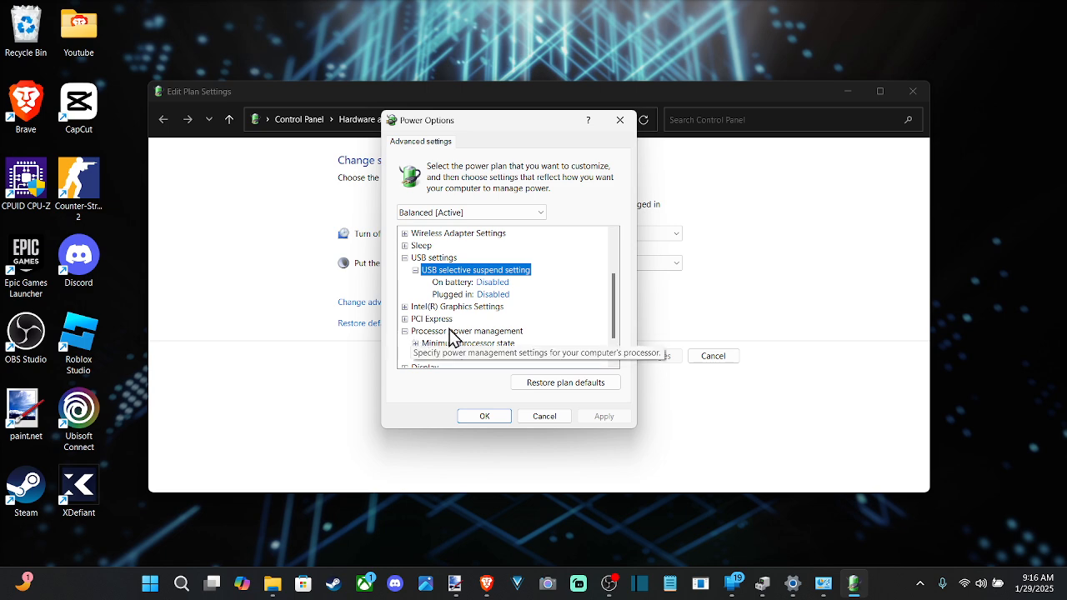
scroll("down", 3)
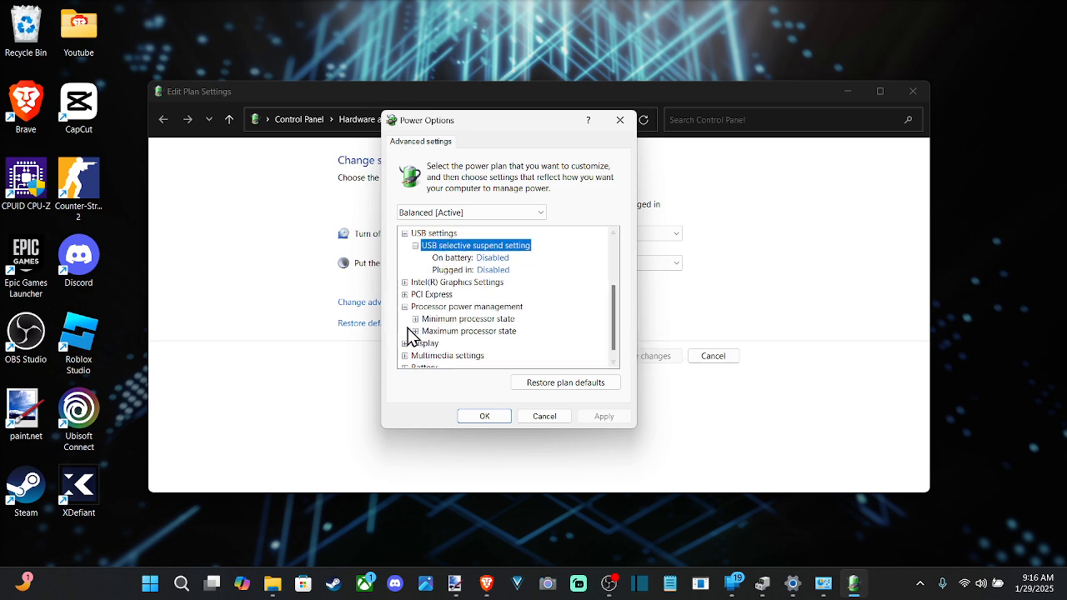
left_click(415, 318)
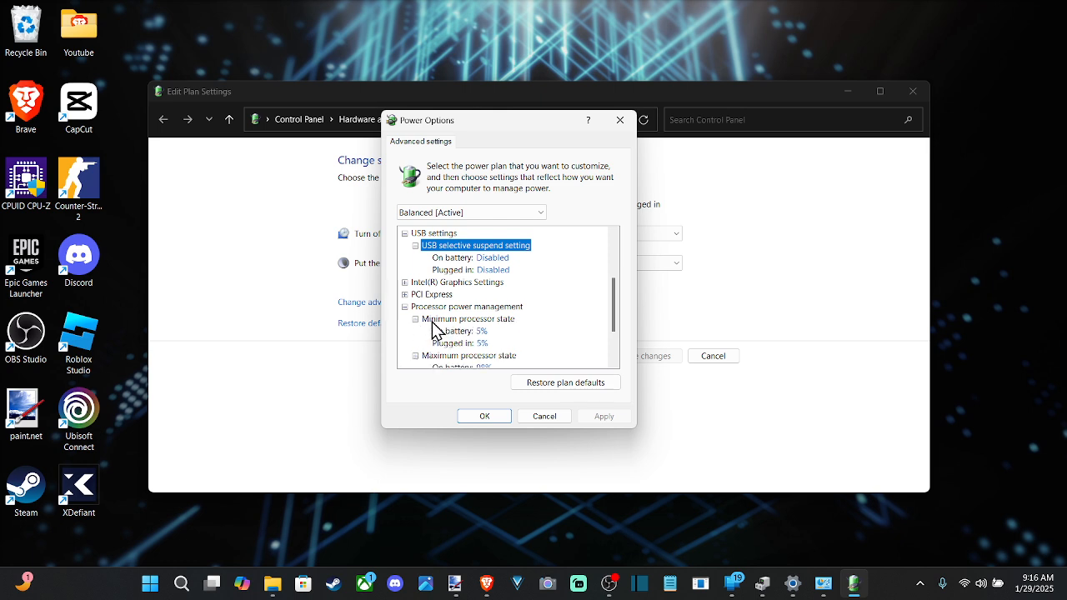
scroll("down", 3)
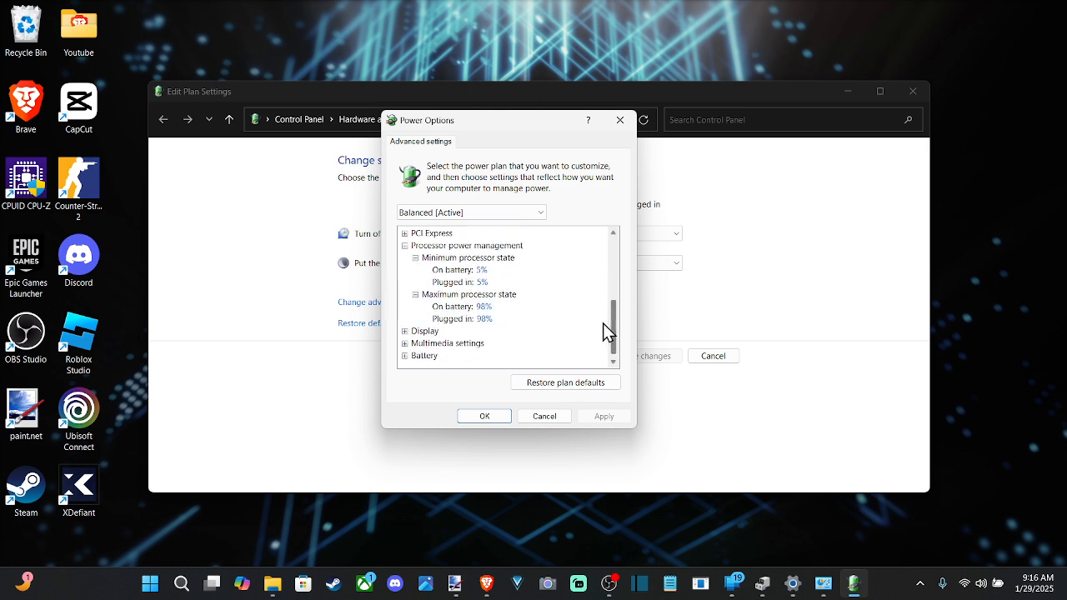